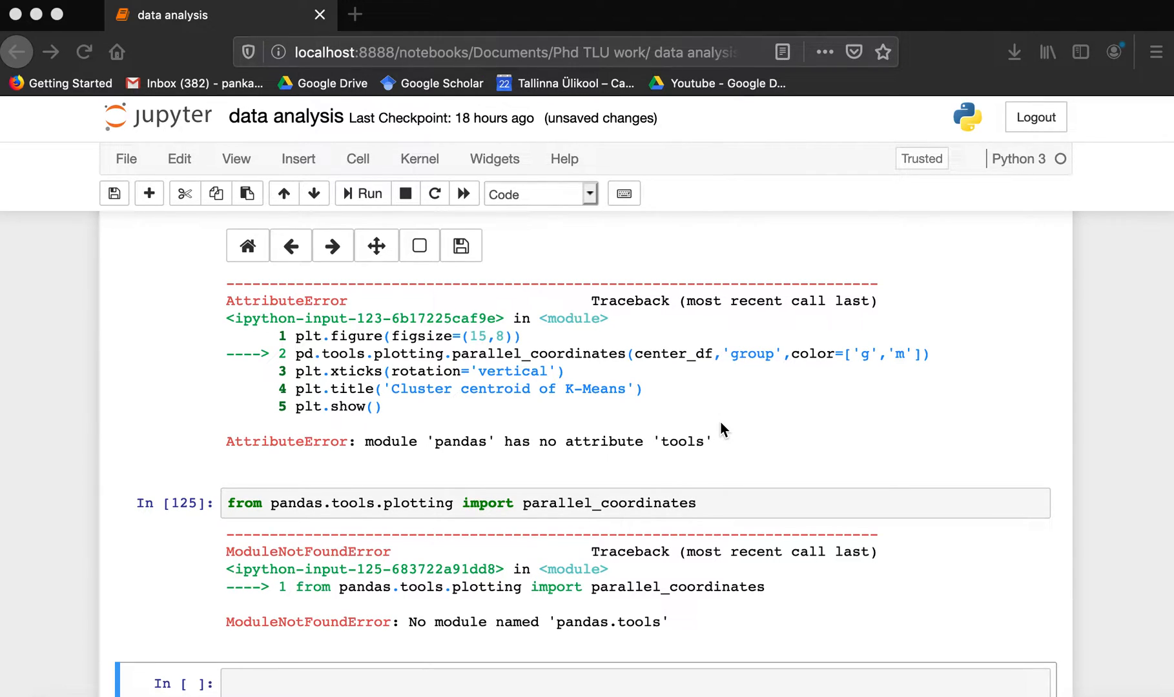
pyautogui.moveTo(558, 508)
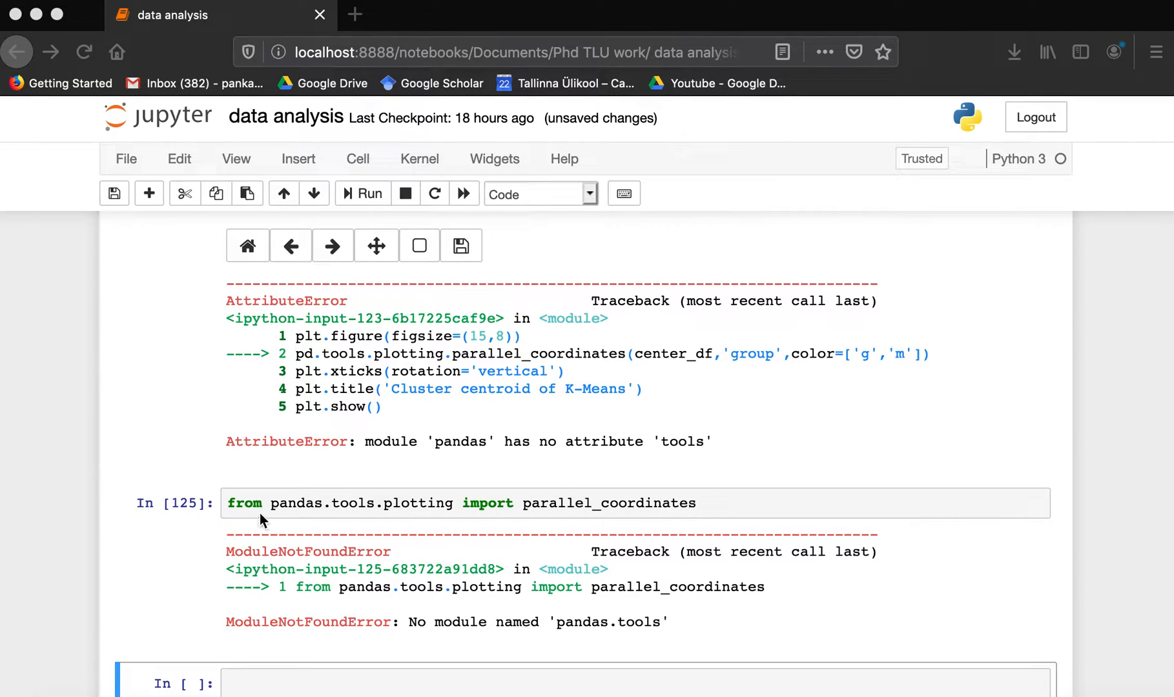
pyautogui.moveTo(678, 497)
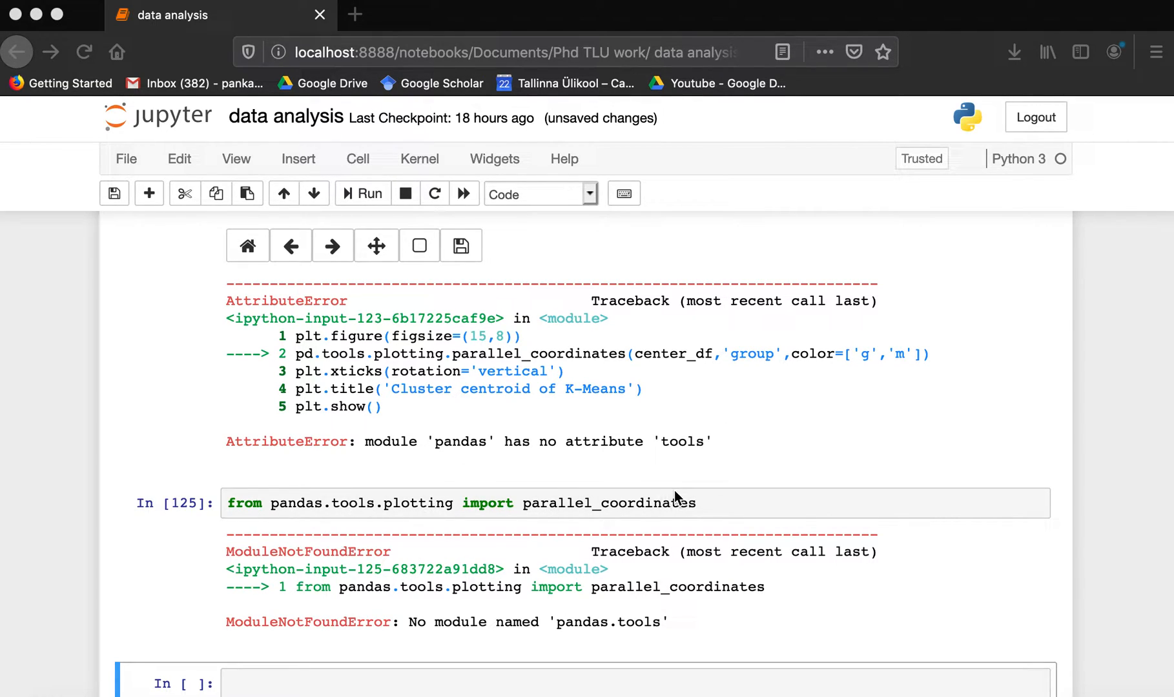
pyautogui.moveTo(367, 640)
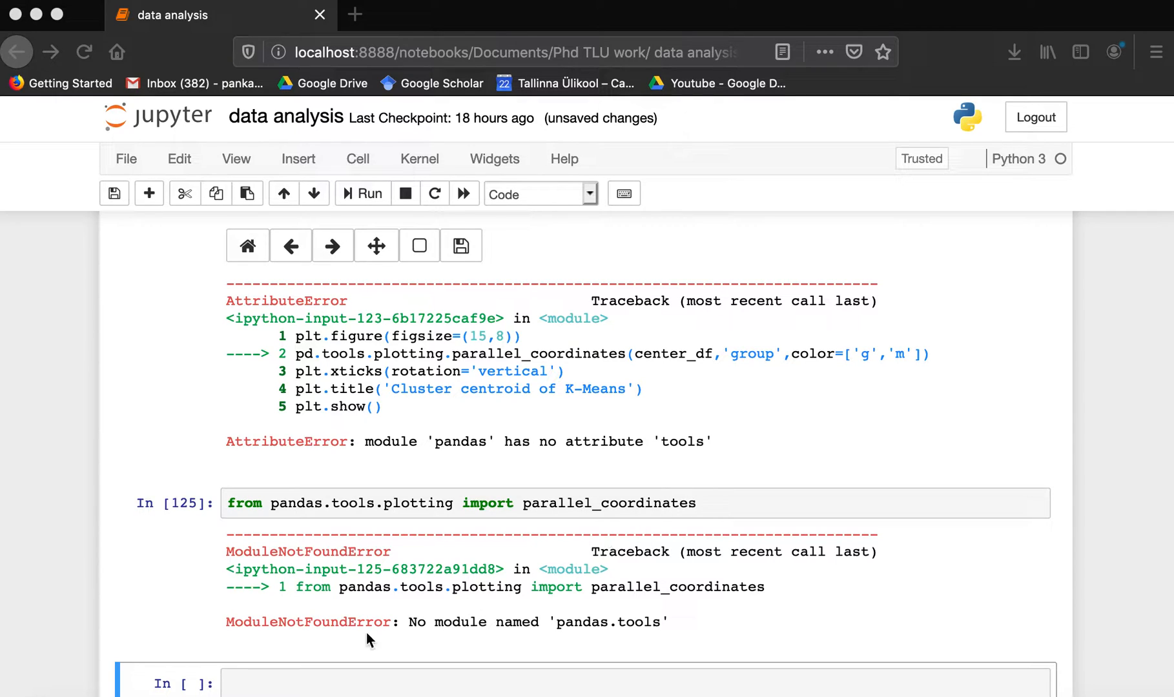
pyautogui.moveTo(365, 519)
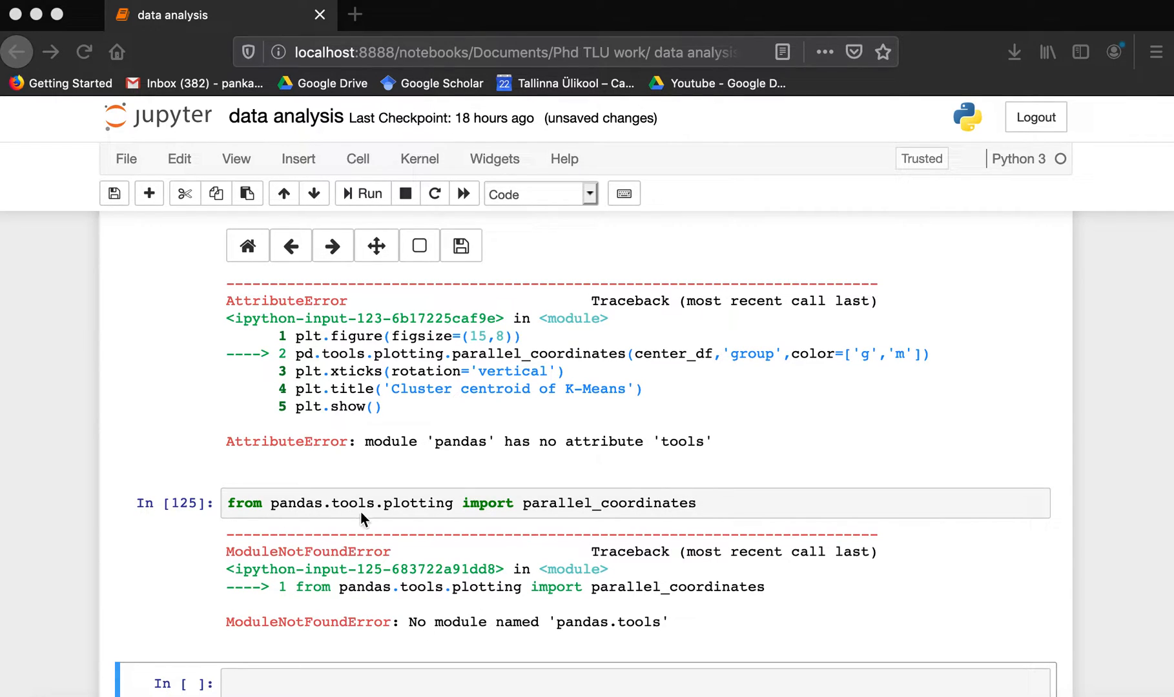
pyautogui.moveTo(437, 640)
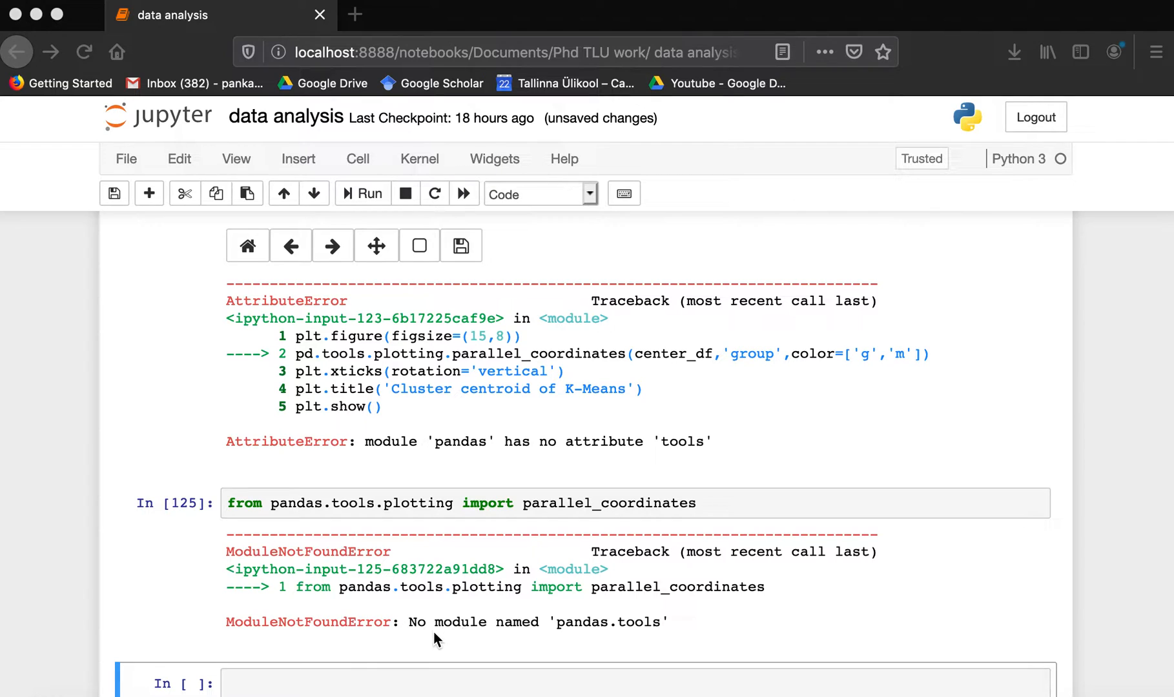
pyautogui.moveTo(631, 636)
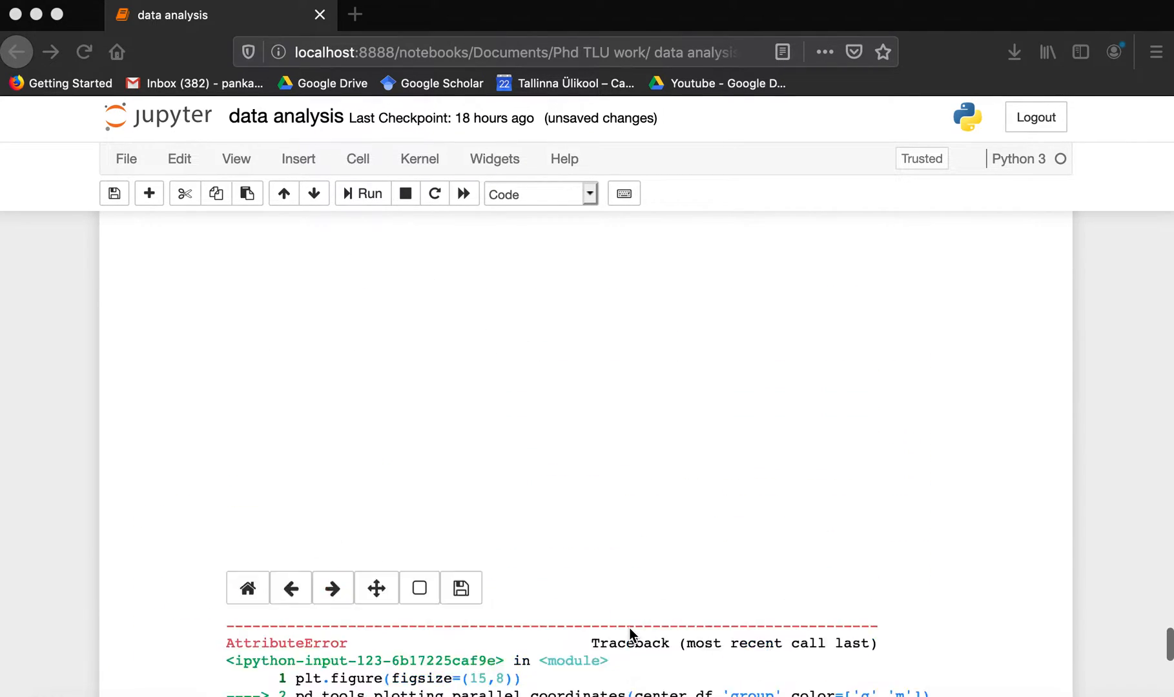
# Change the import to 'from pandas.plotting import parallel_coordinates' and run the cell.
pyautogui.scroll(3)
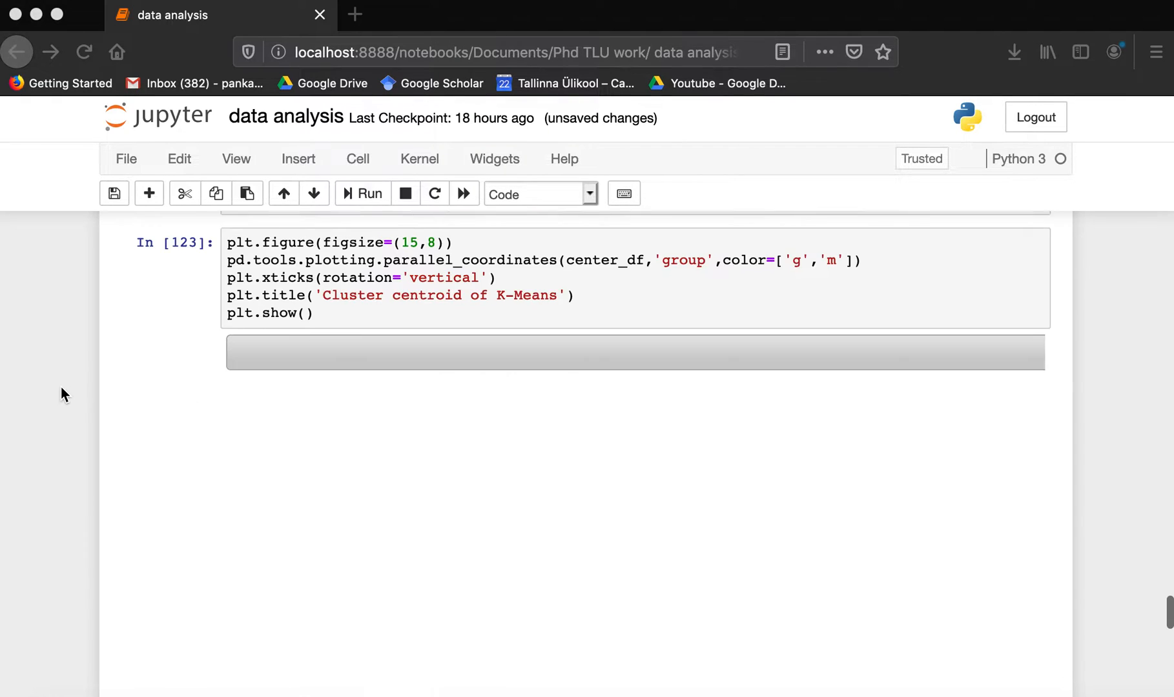
pyautogui.scroll(-3)
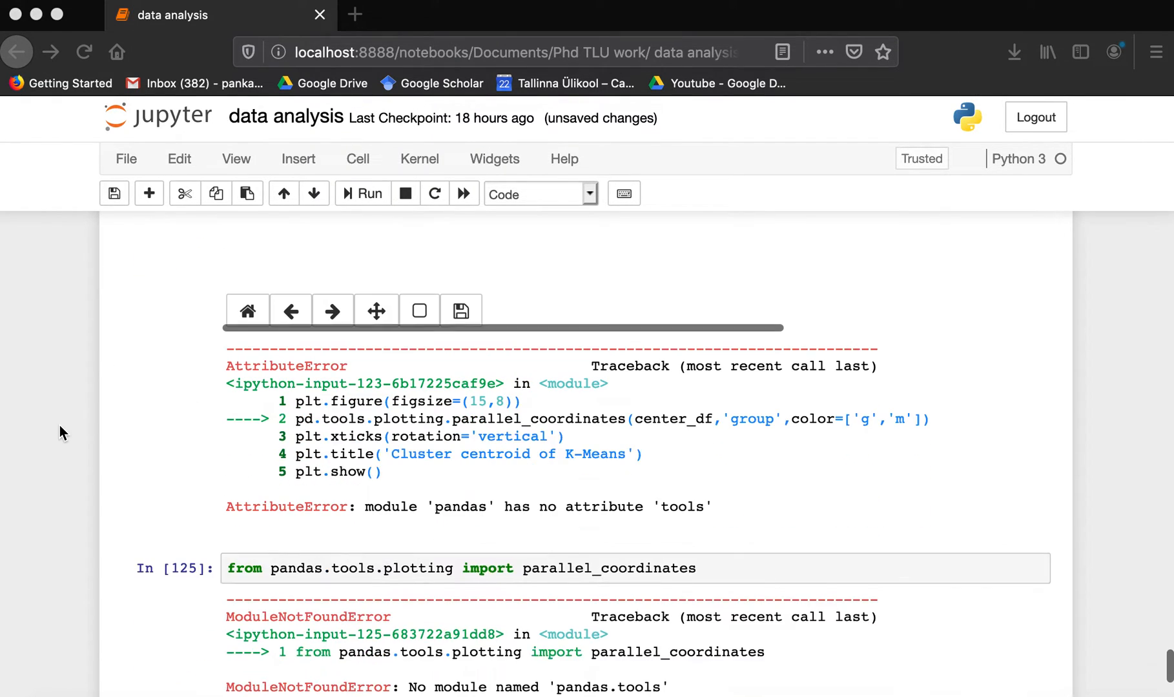
pyautogui.scroll(3)
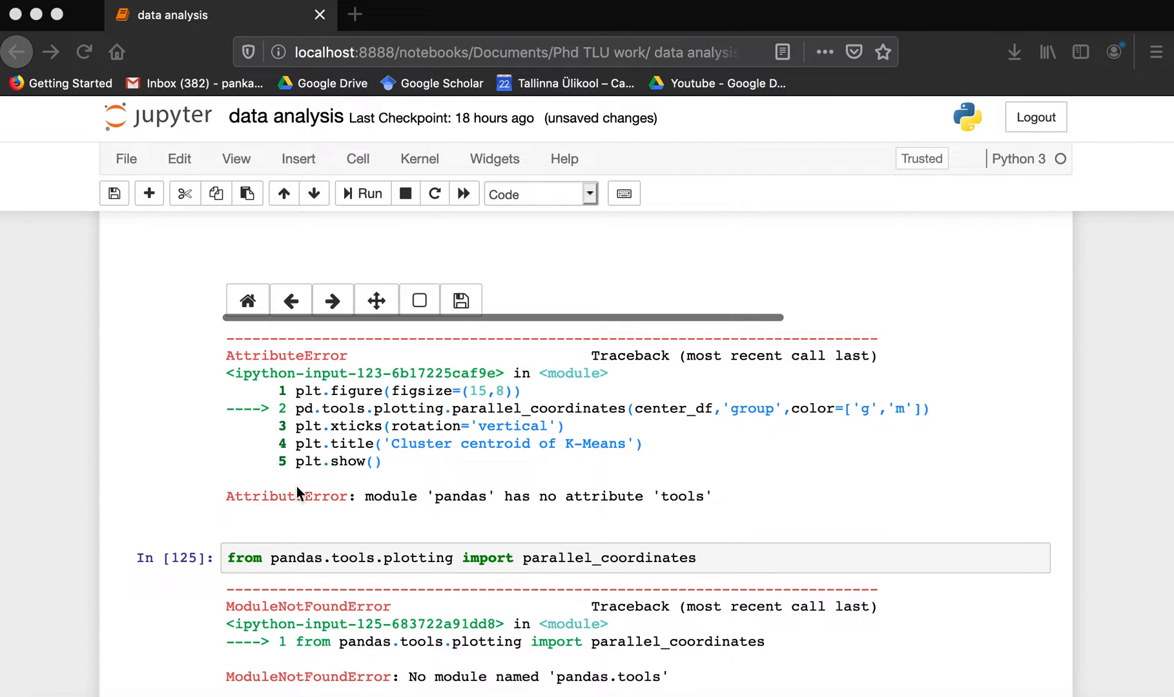
pyautogui.moveTo(388, 567)
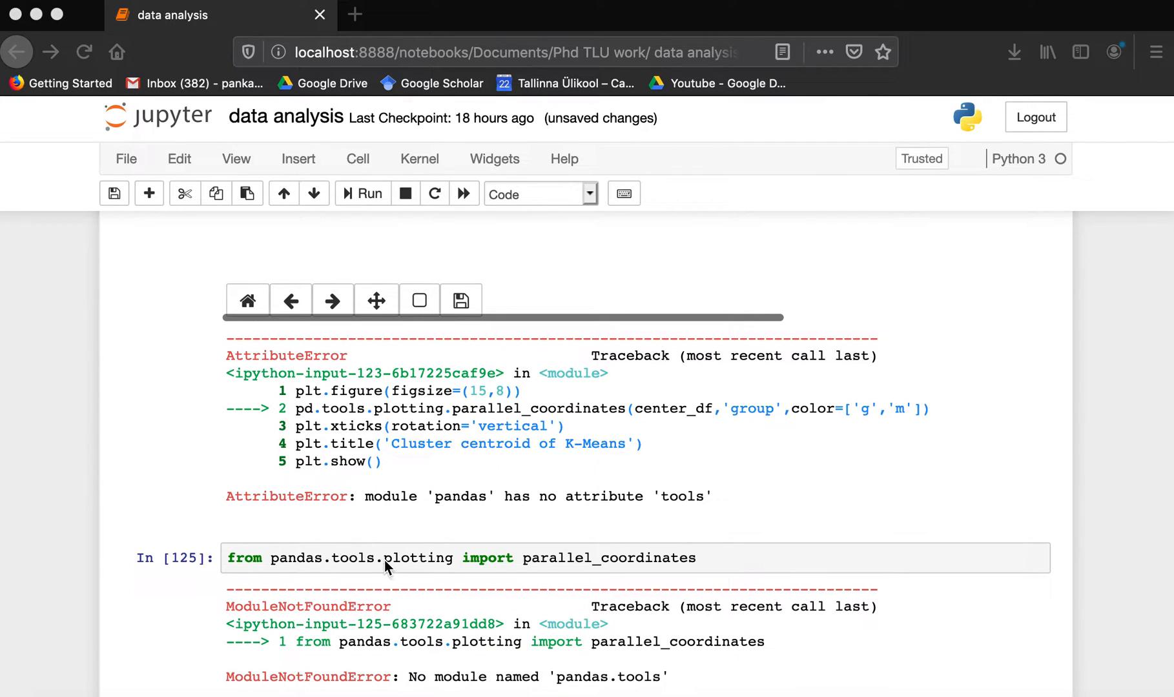
pyautogui.click(382, 558)
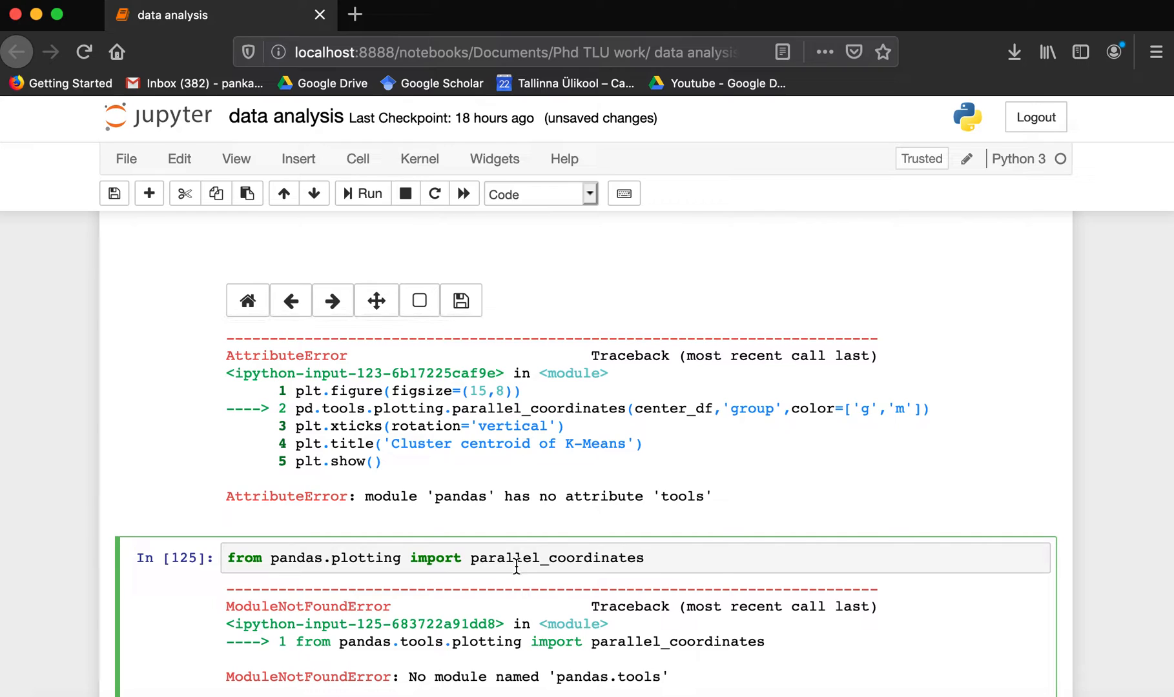
pyautogui.click(361, 193)
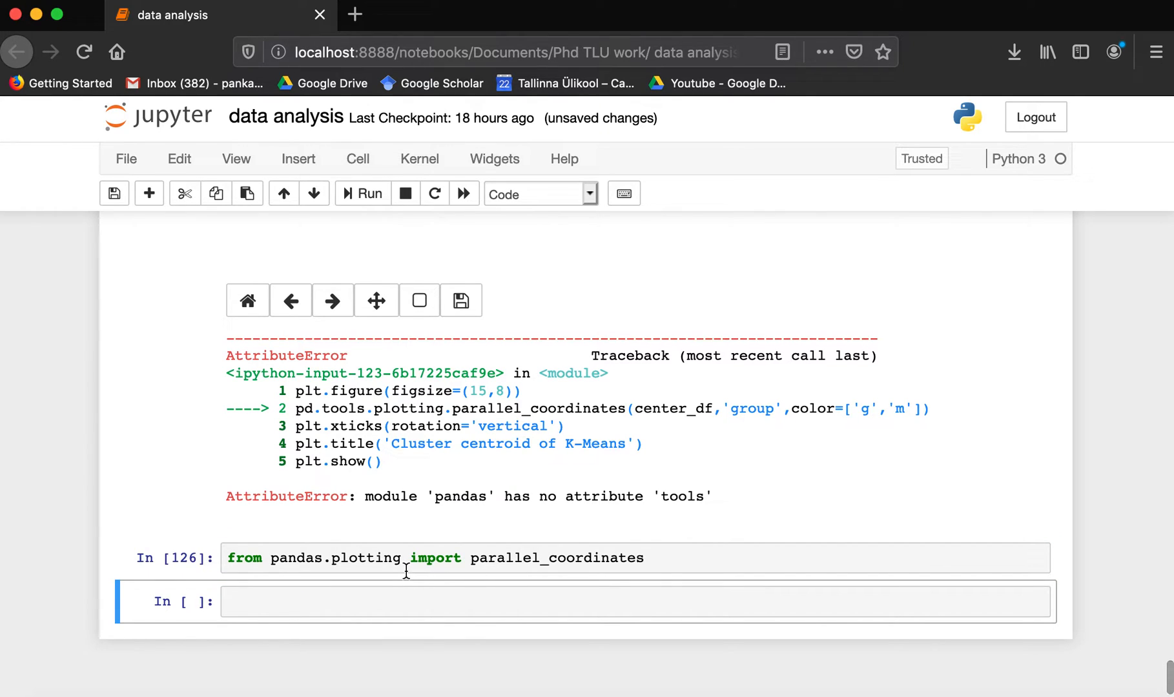
pyautogui.moveTo(619, 557)
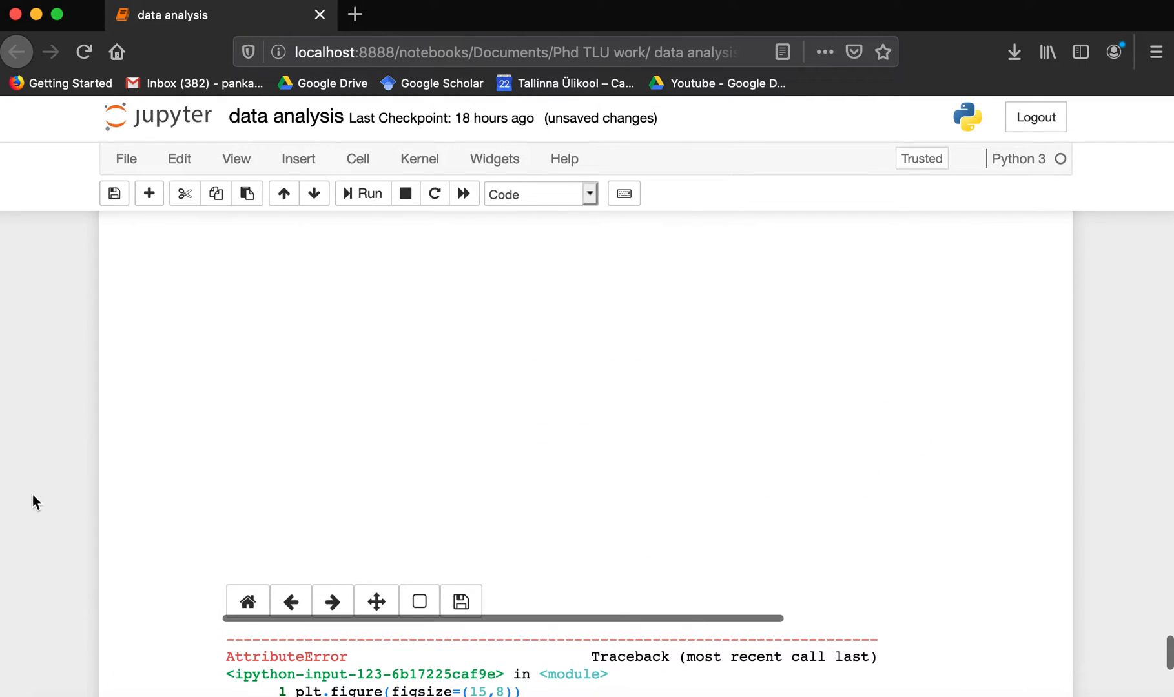
# Replace pd.tools.plotting with pd.plotting in cell 123 and run it to draw the chart.
pyautogui.scroll(3)
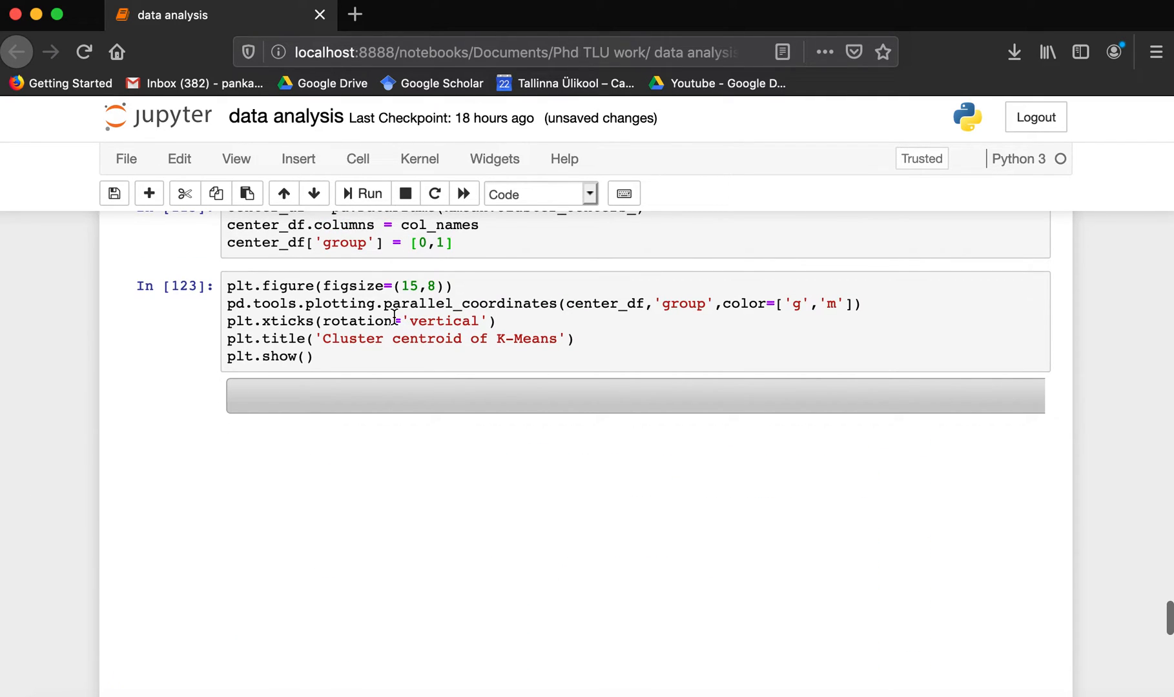
pyautogui.click(375, 304)
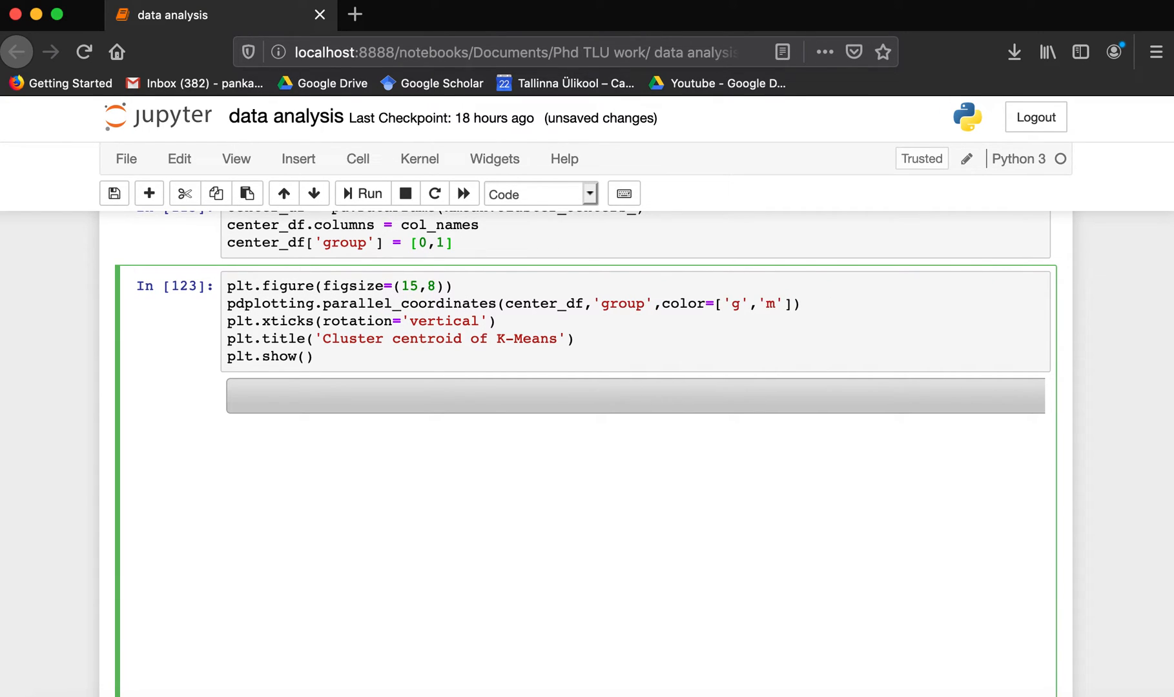
pyautogui.click(362, 193)
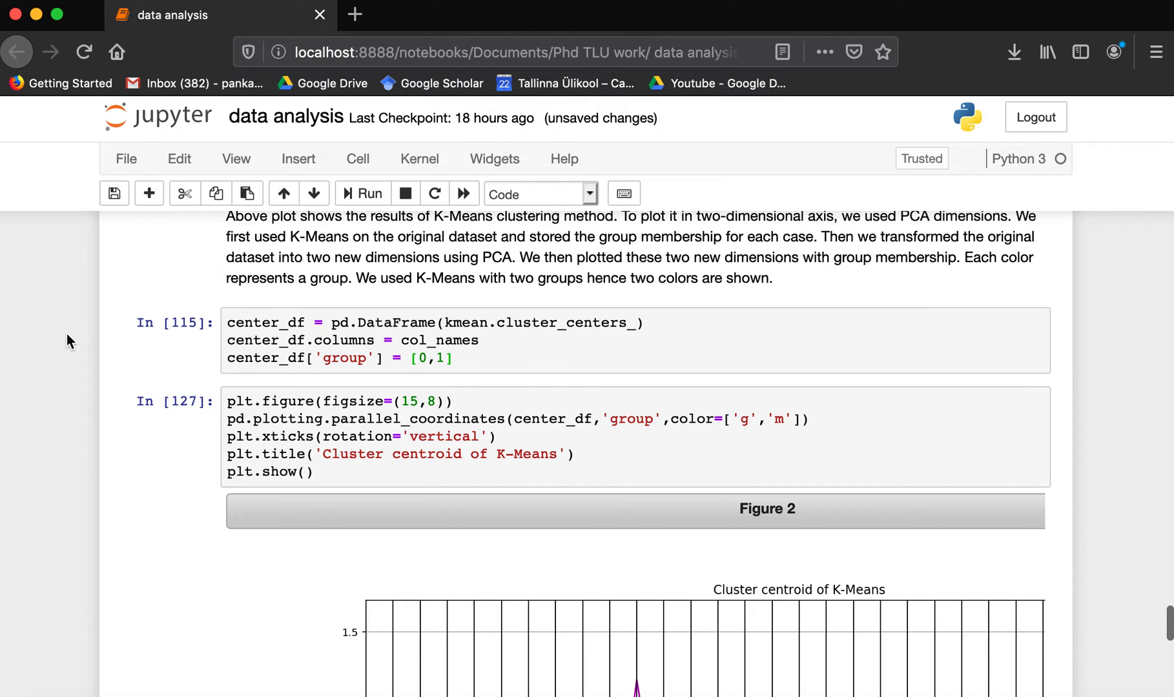
pyautogui.scroll(-3)
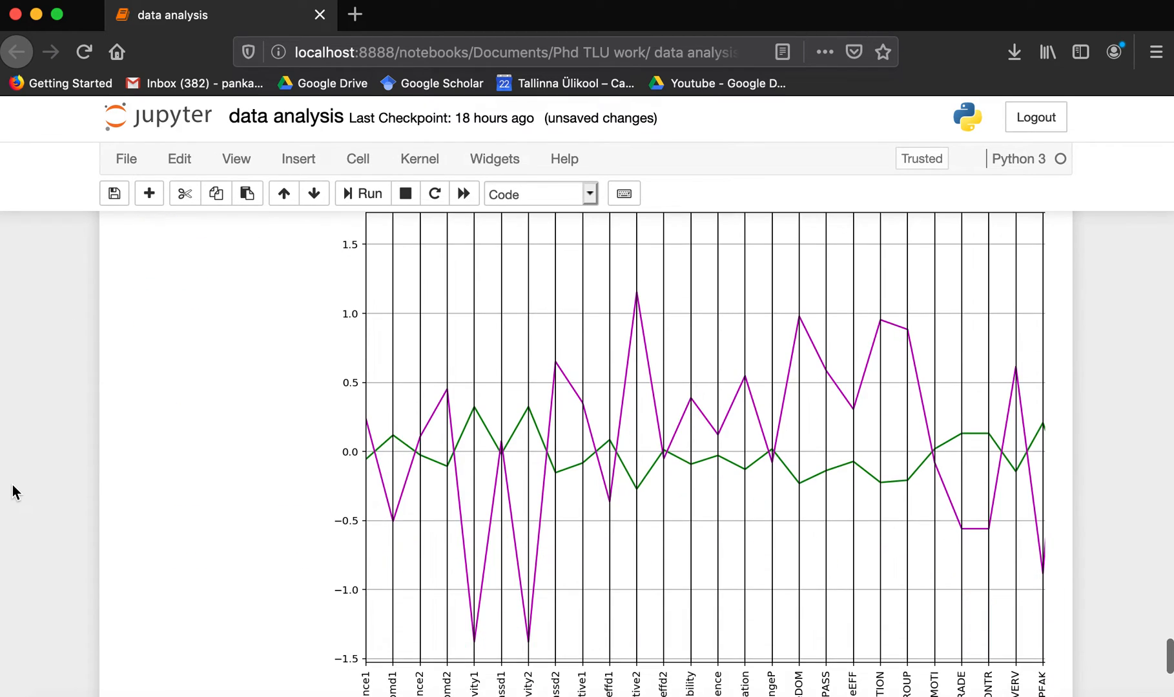
pyautogui.scroll(3)
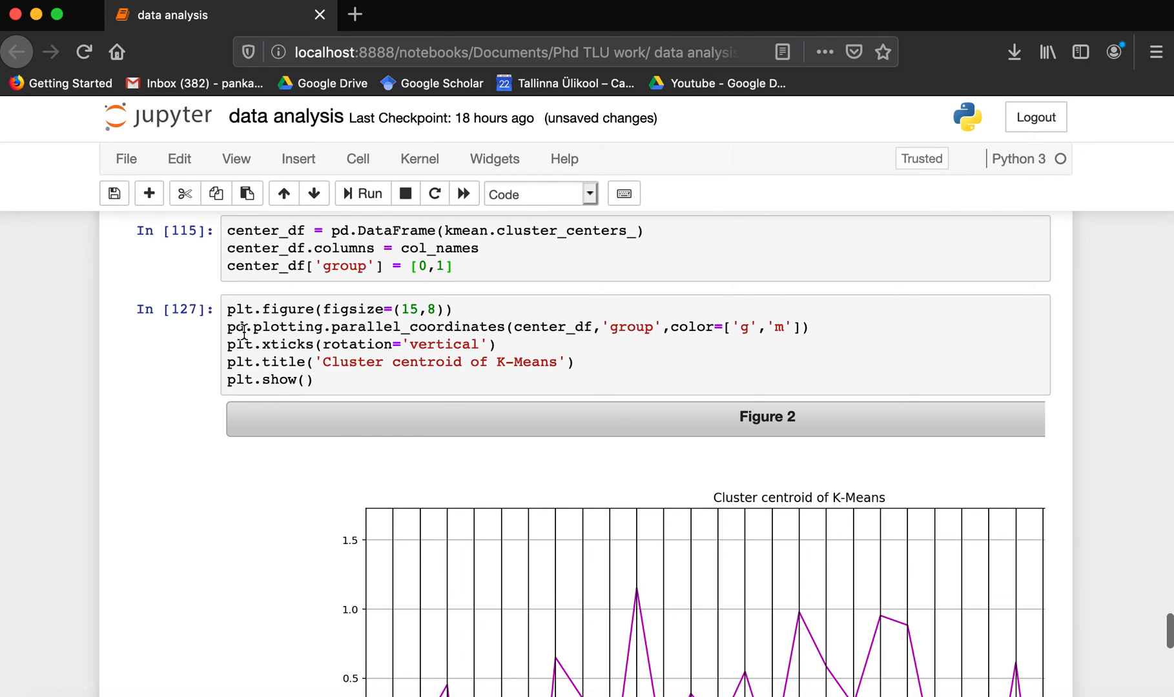
pyautogui.moveTo(718, 133)
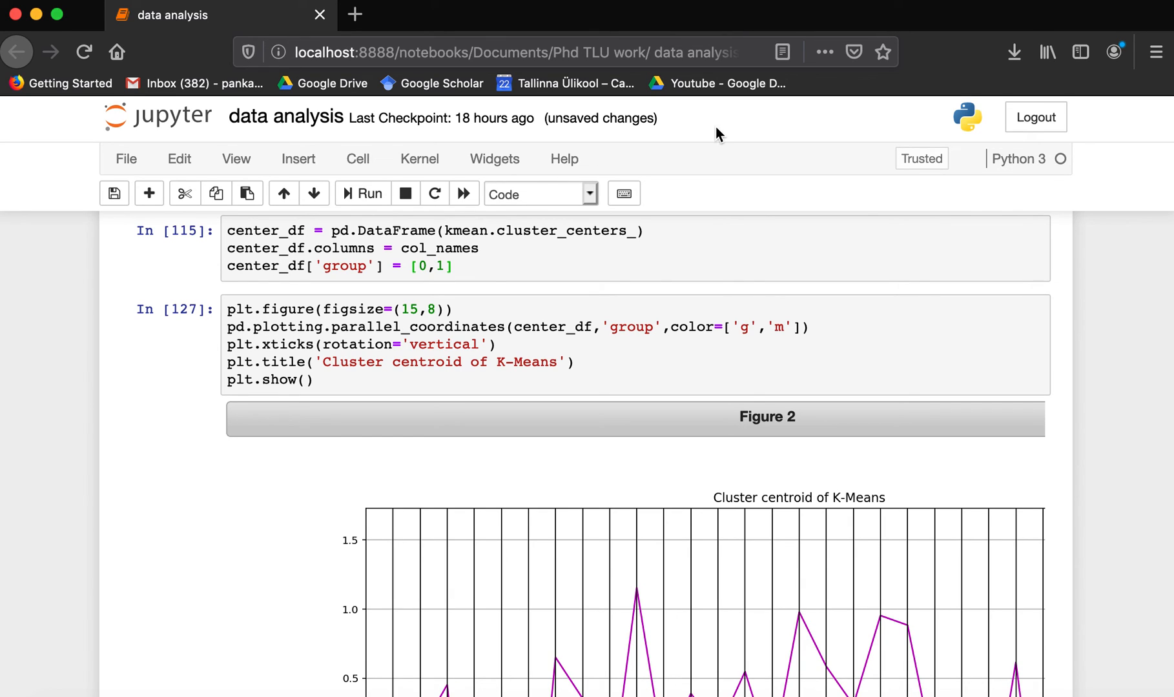